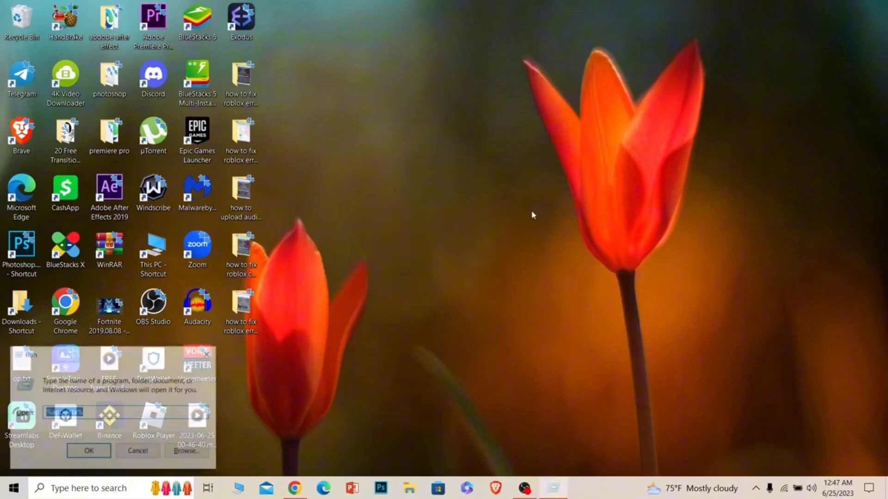
# - Run %appdata% to open the Roaming application-data folder
pyautogui.write('%appdata%')
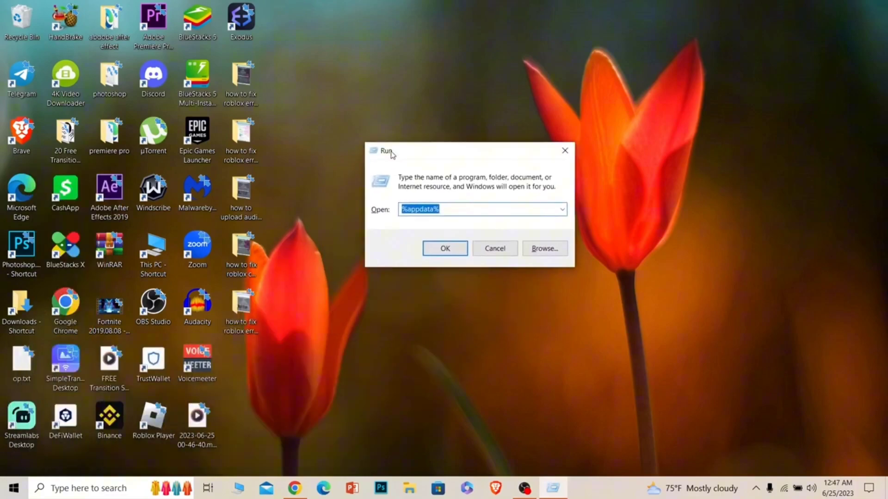
pyautogui.click(481, 208)
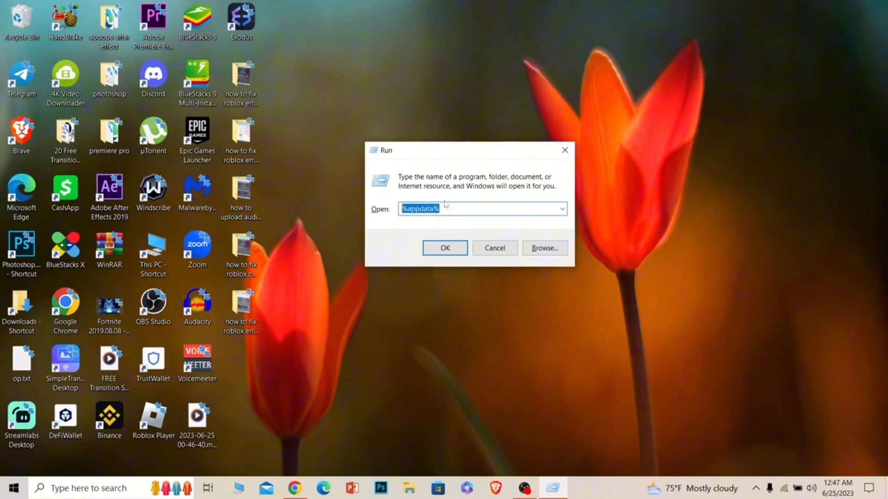
pyautogui.click(445, 247)
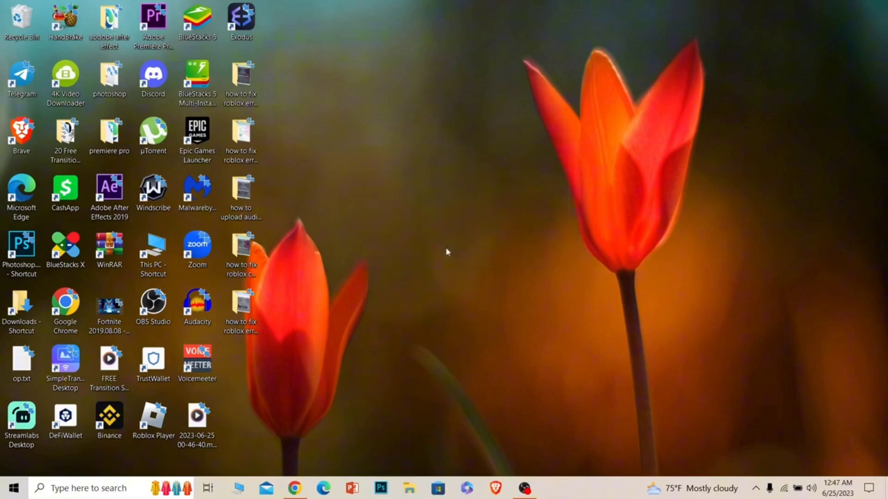
# - Delete the d and sad folders inside minecraft > version and close File Explorer
pyautogui.click(408, 487)
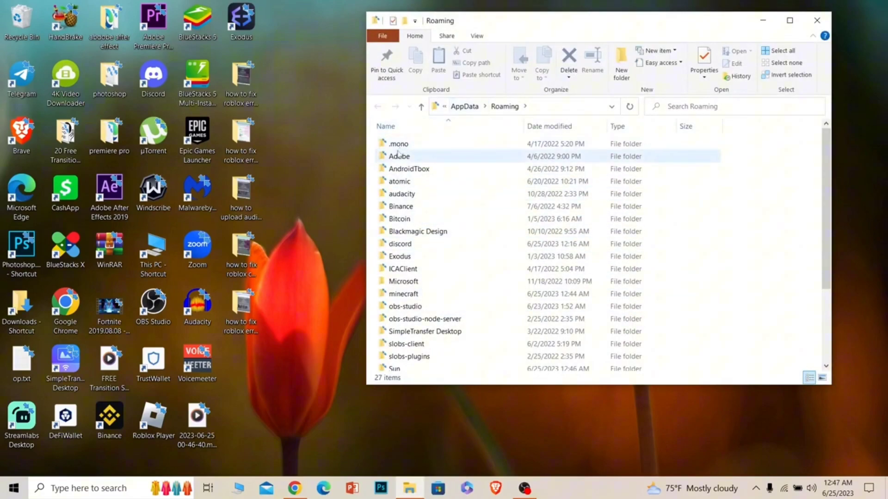
pyautogui.moveTo(403, 293)
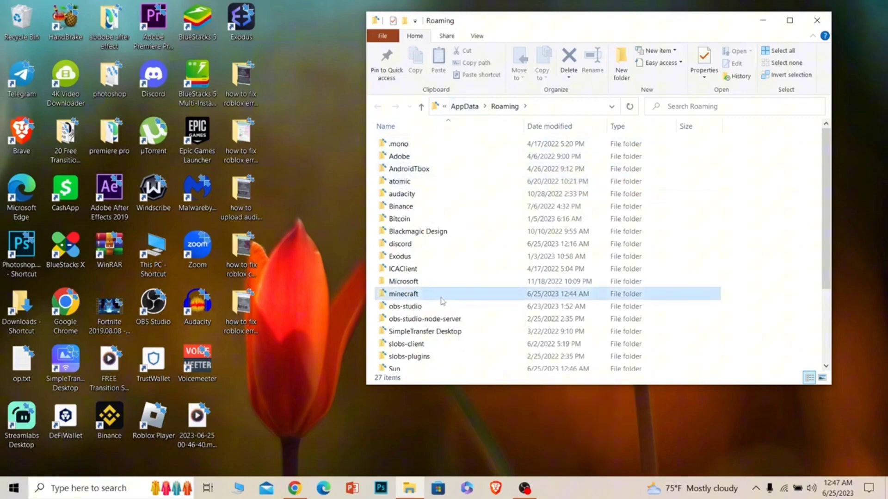
pyautogui.doubleClick(403, 293)
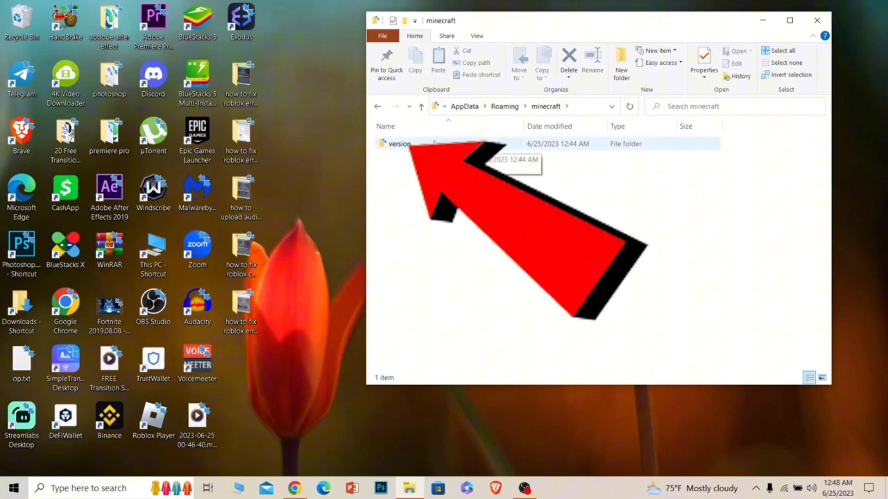
pyautogui.doubleClick(398, 144)
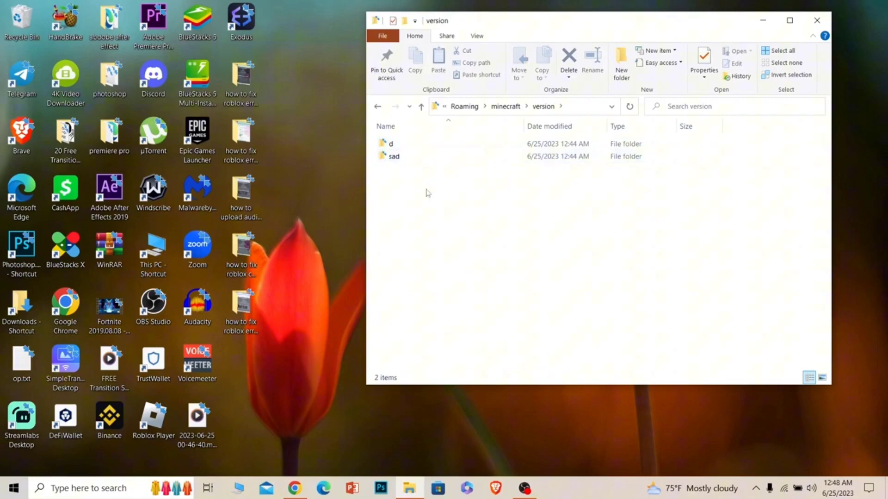
pyautogui.moveTo(425, 208)
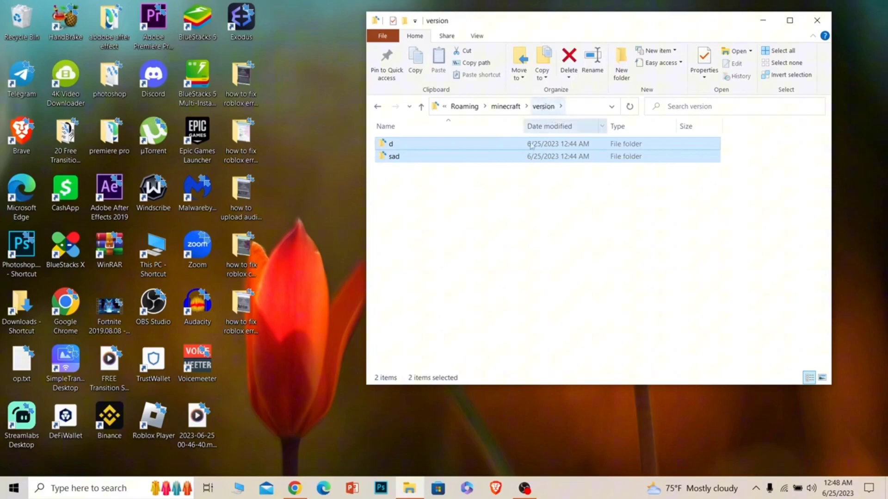
pyautogui.click(569, 59)
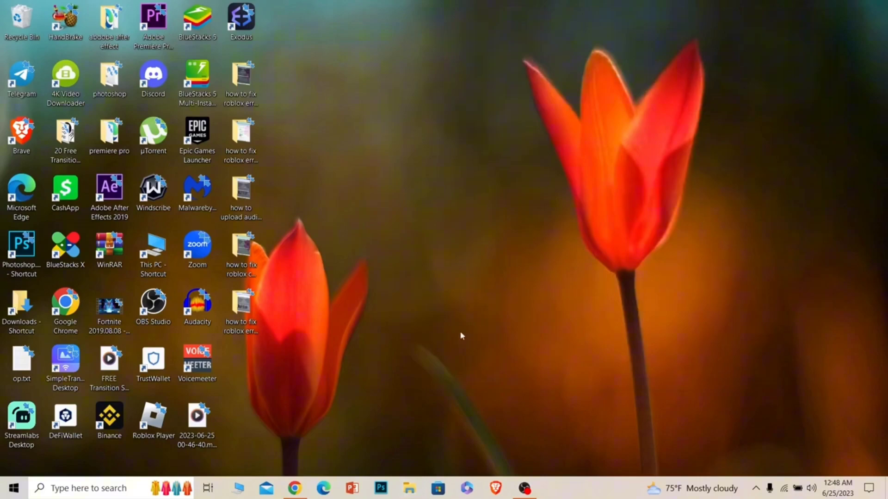
pyautogui.moveTo(520, 301)
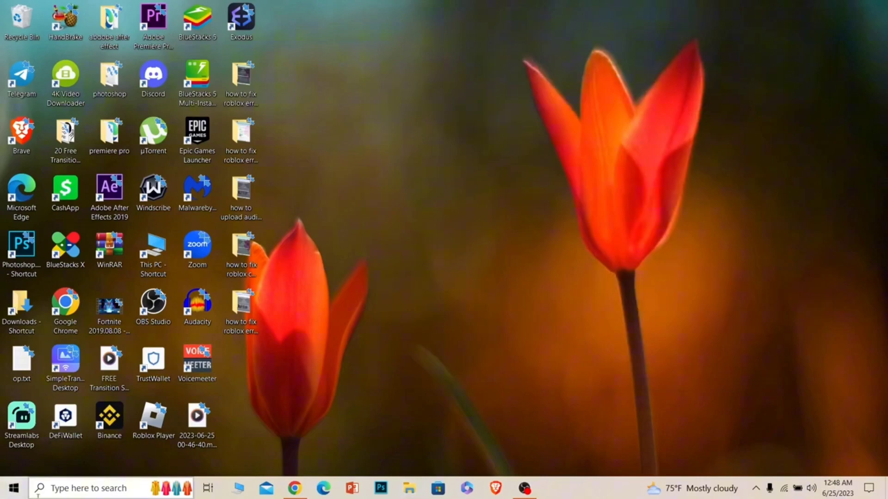
# - Uninstall Java 8 Update 371 from Apps & features and close Settings
pyautogui.write('apps & features')
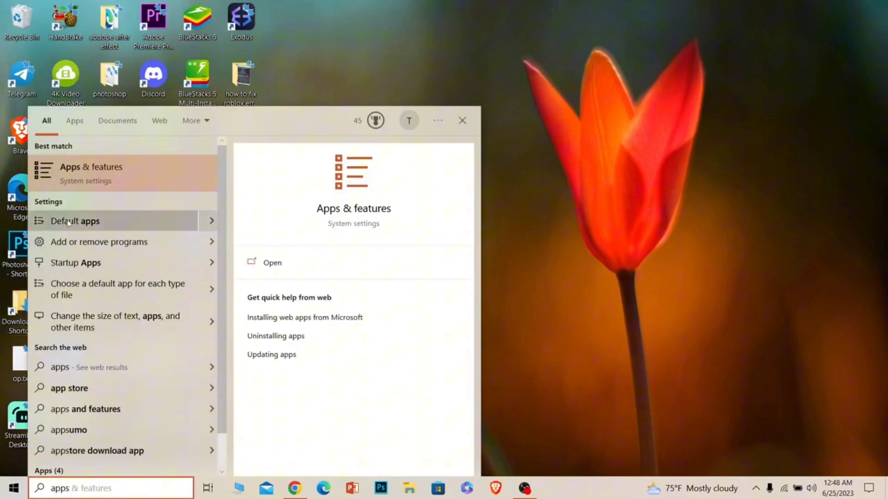
pyautogui.click(272, 262)
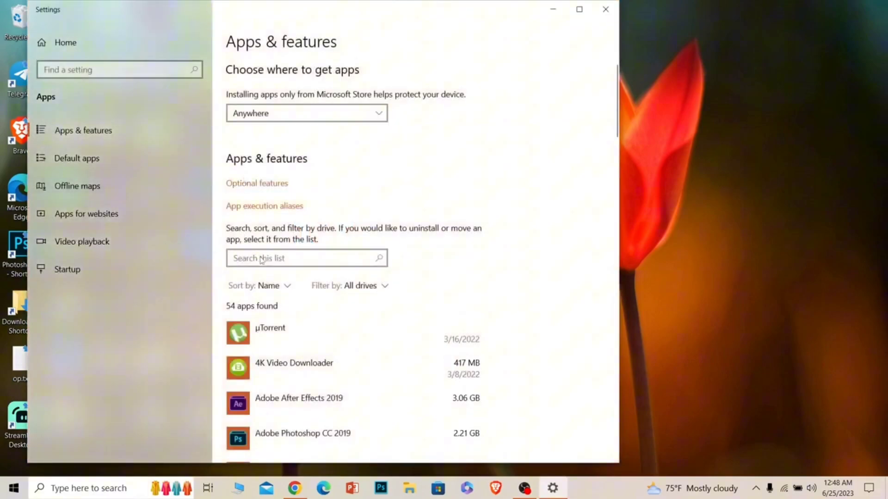
pyautogui.write('java')
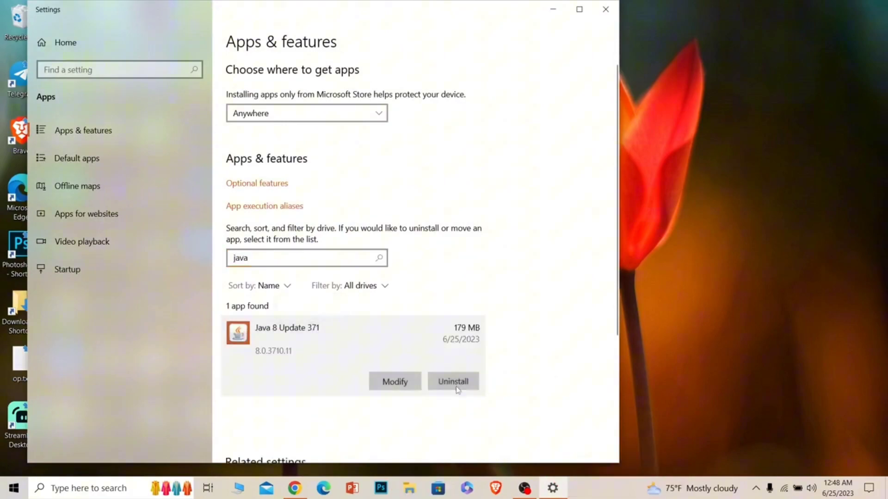
pyautogui.click(452, 381)
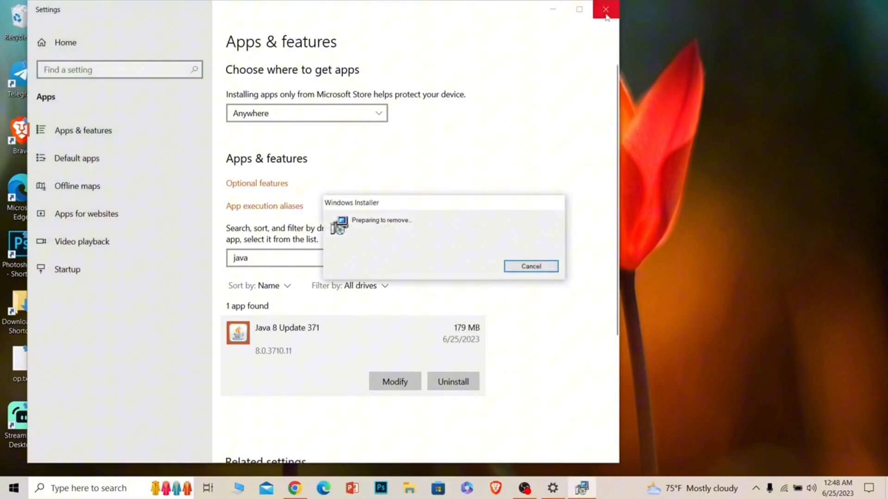
pyautogui.click(605, 9)
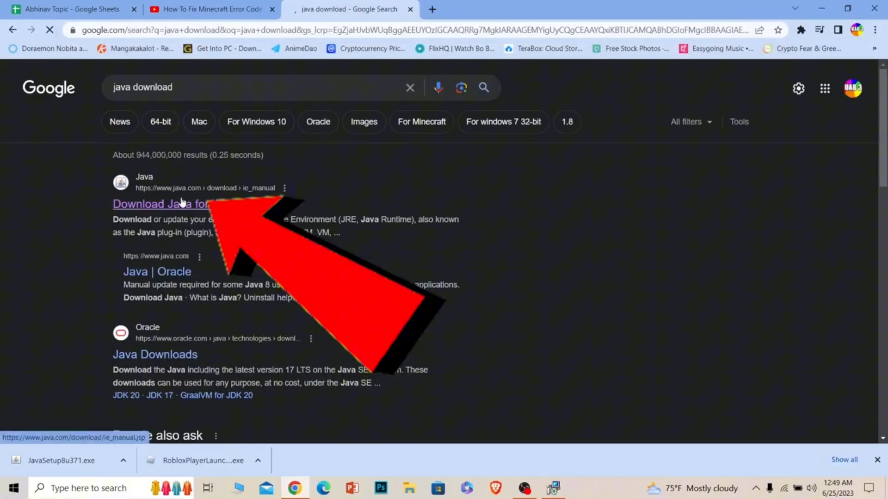
# - Reach java.com's Download Java for Windows page for Version 8 Update 371
pyautogui.click(161, 204)
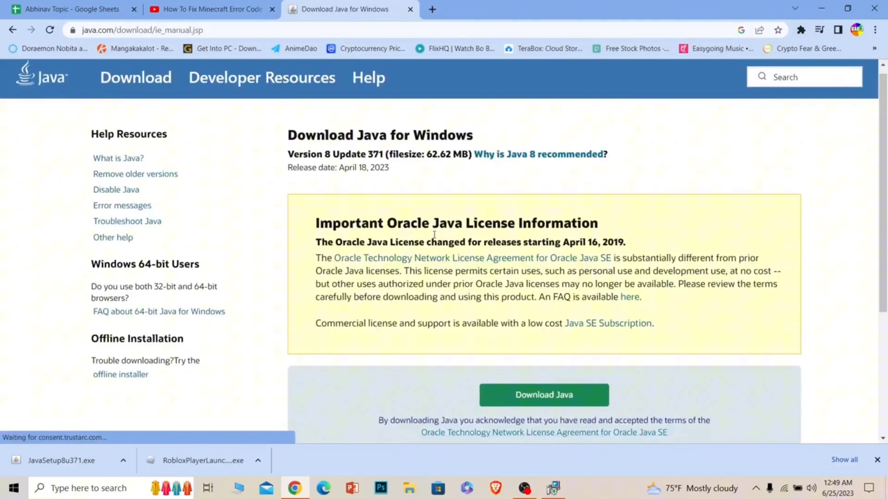
pyautogui.scroll(-3)
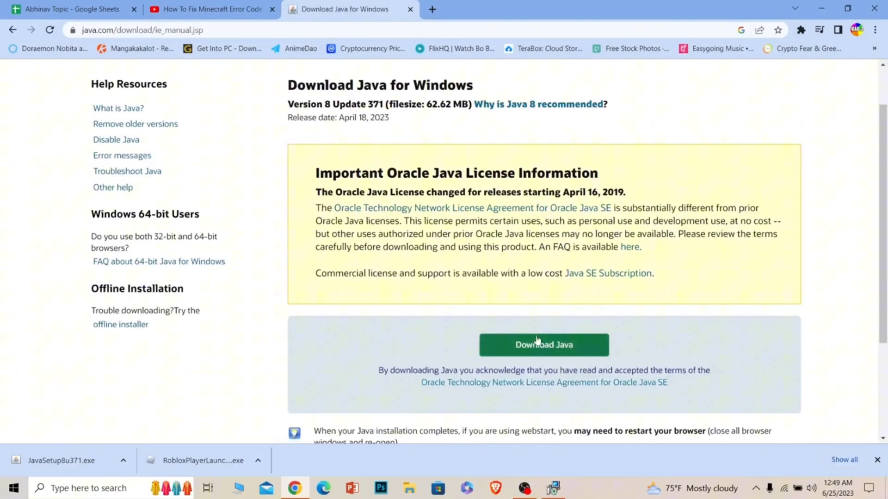
pyautogui.moveTo(555, 260)
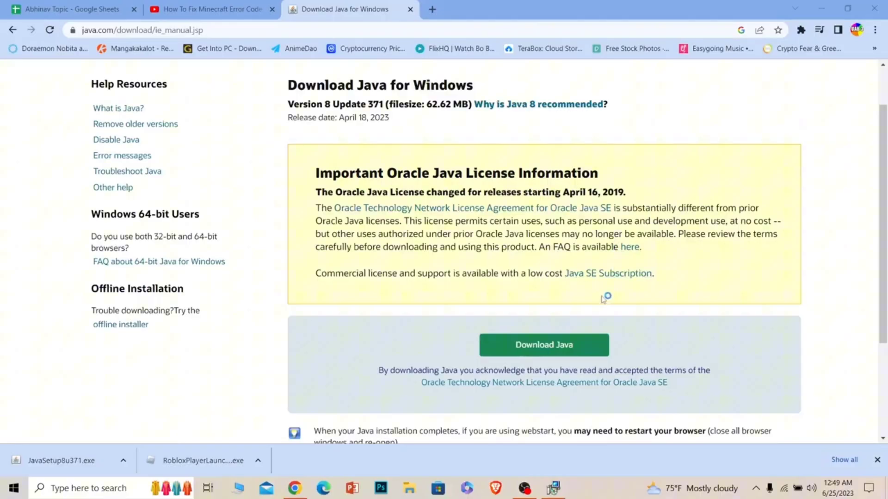
pyautogui.moveTo(626, 125)
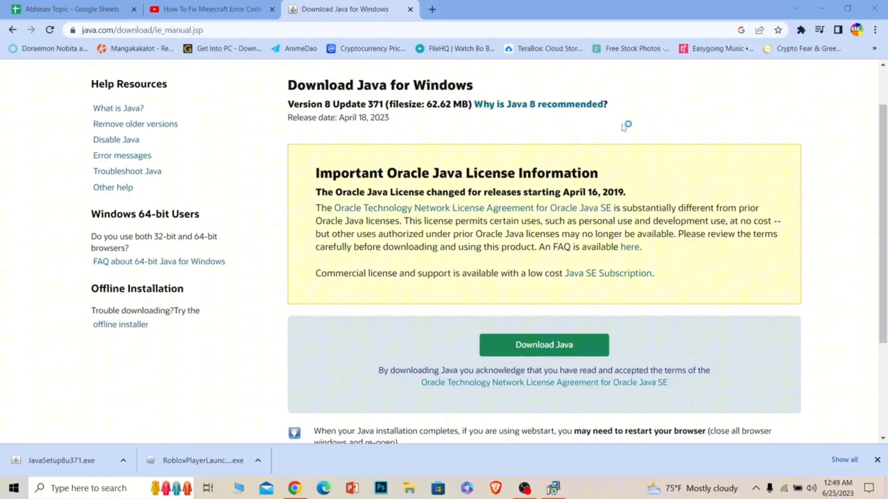
pyautogui.moveTo(600, 157)
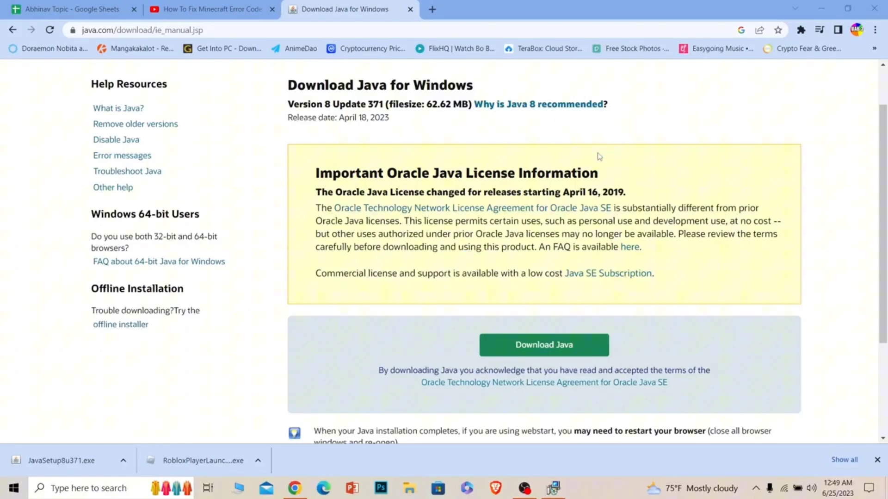
pyautogui.moveTo(607, 168)
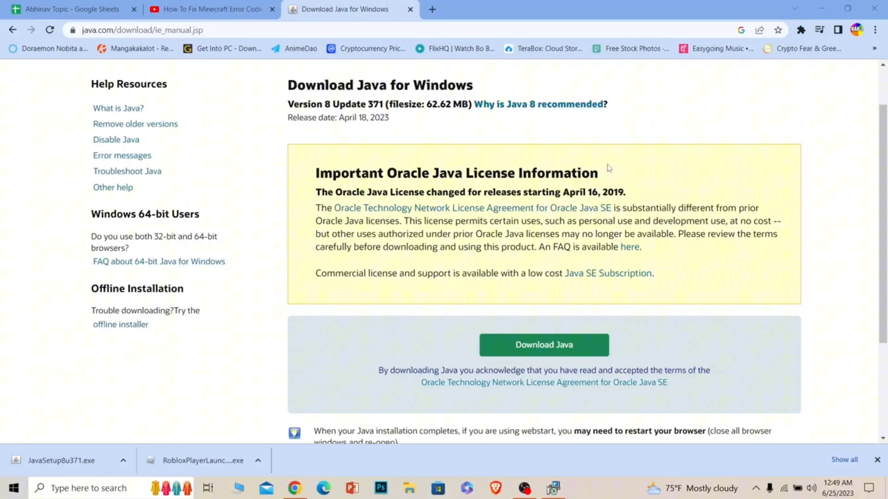